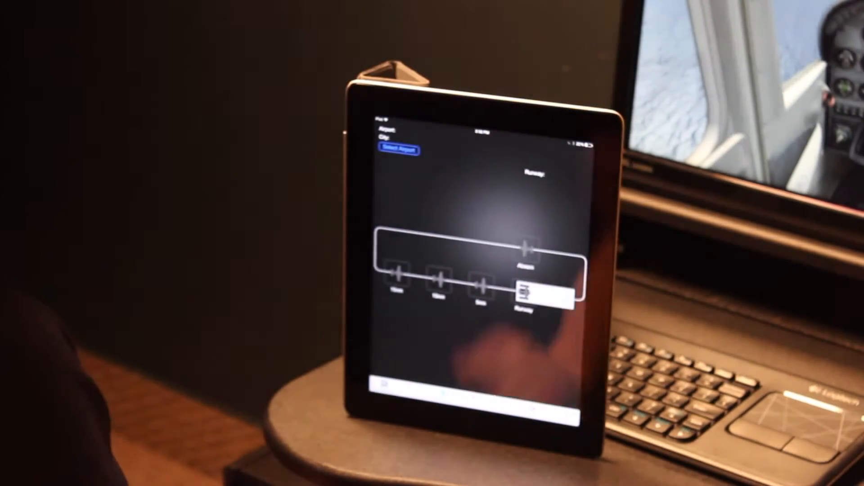
Choose Select Airport, then scroll through Weather and Failures to the F-22 Raptor aircraft.
click(398, 150)
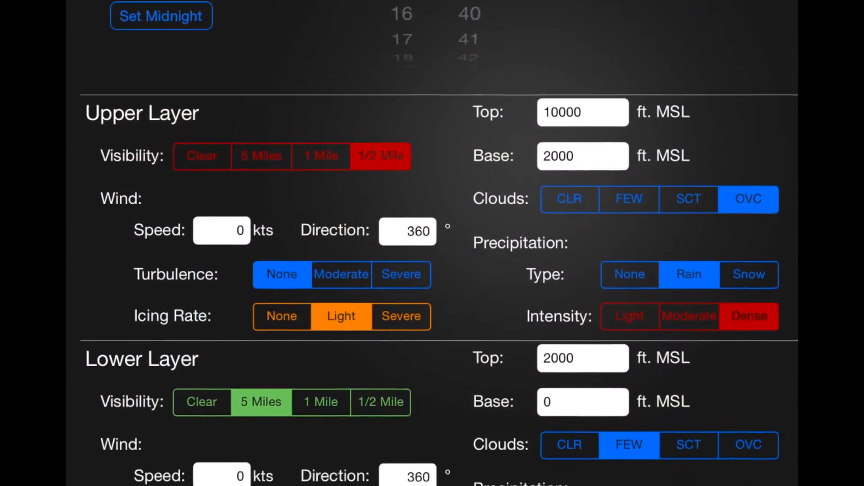
scroll(down, 3)
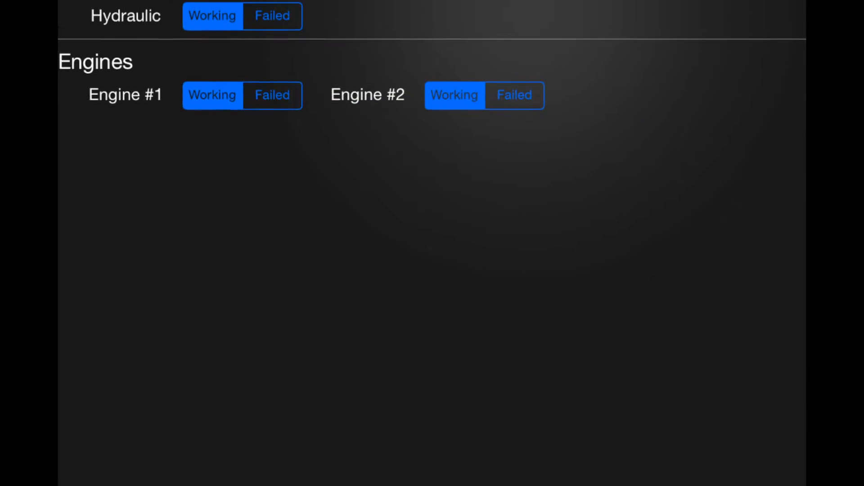
scroll(down, 3)
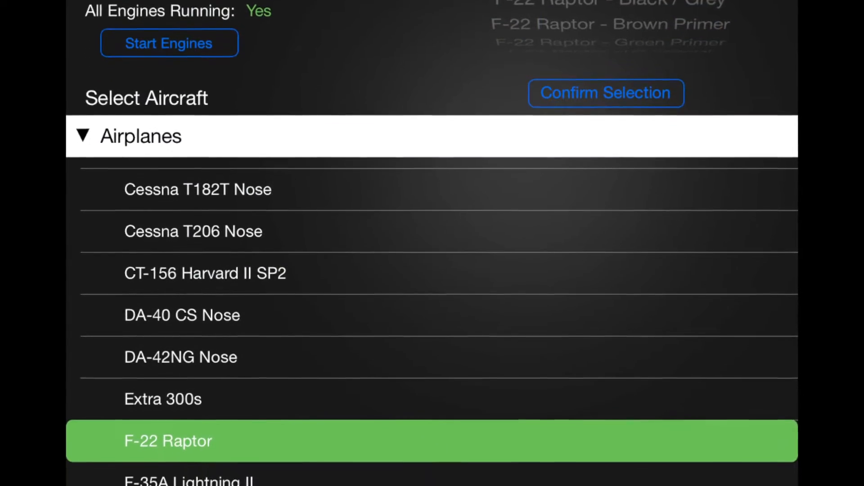
scroll(down, 3)
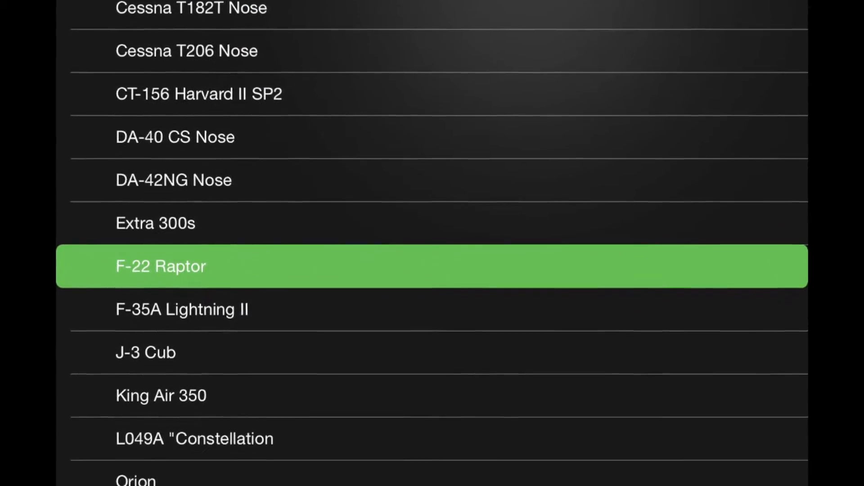